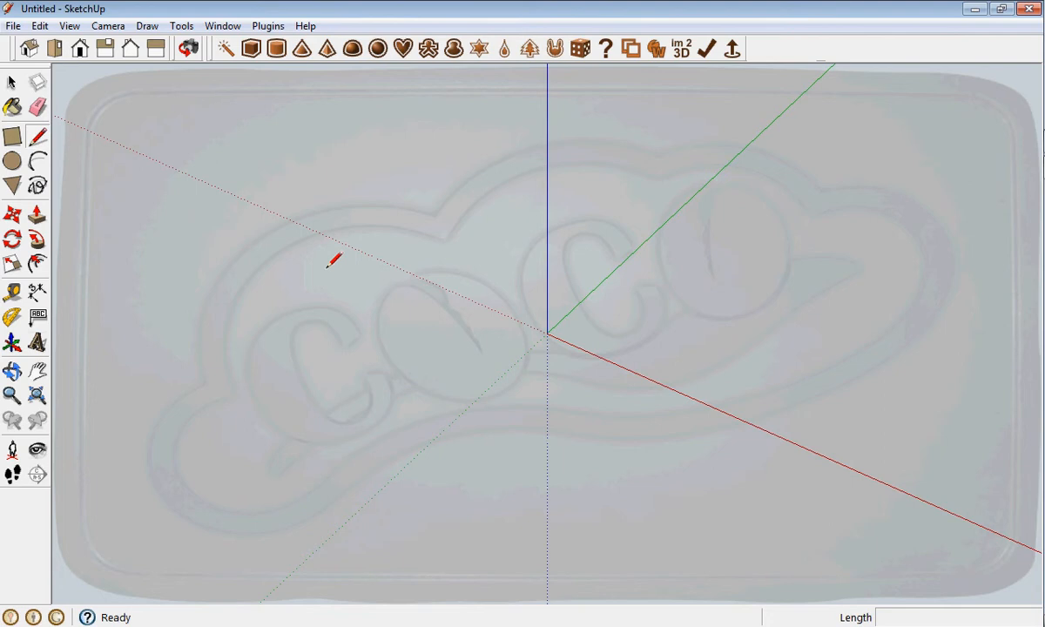
{"action": "mouse_move", "coordinate": [339, 120]}
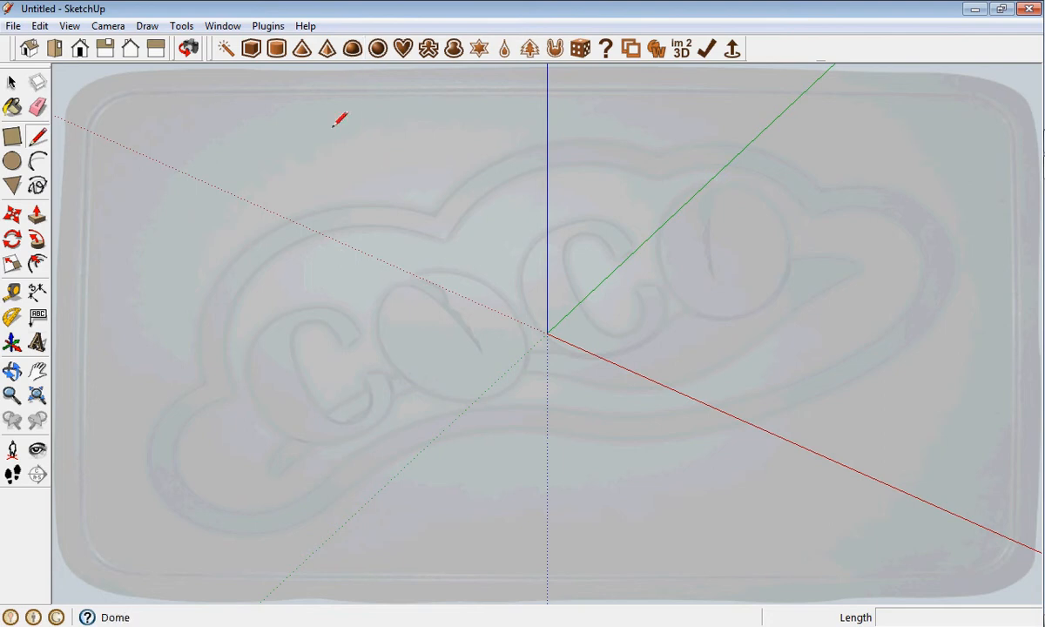
{"action": "mouse_move", "coordinate": [333, 258]}
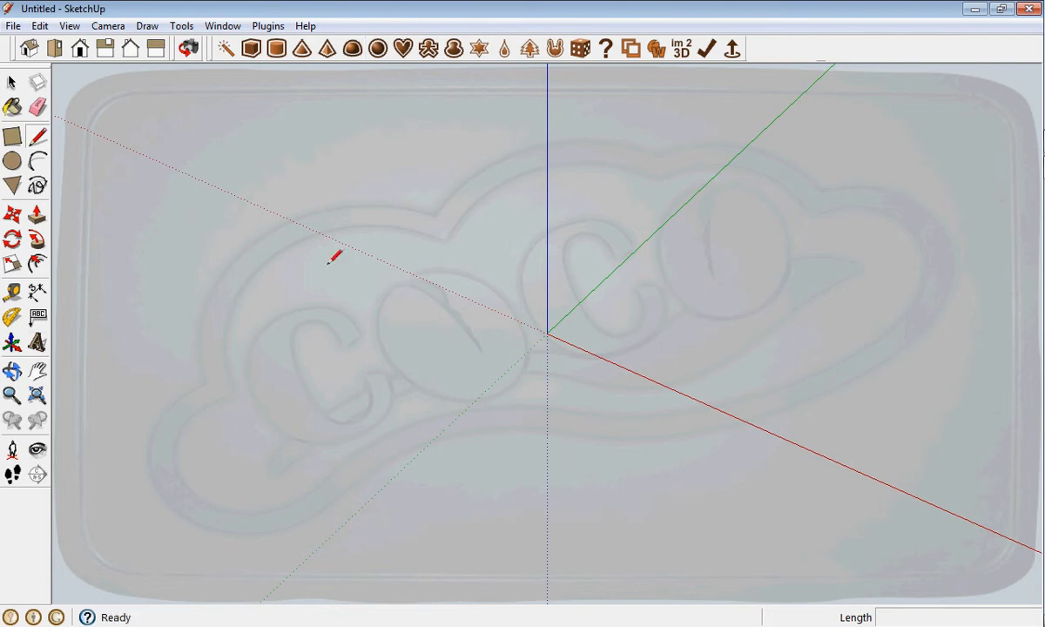
{"action": "mouse_move", "coordinate": [148, 87]}
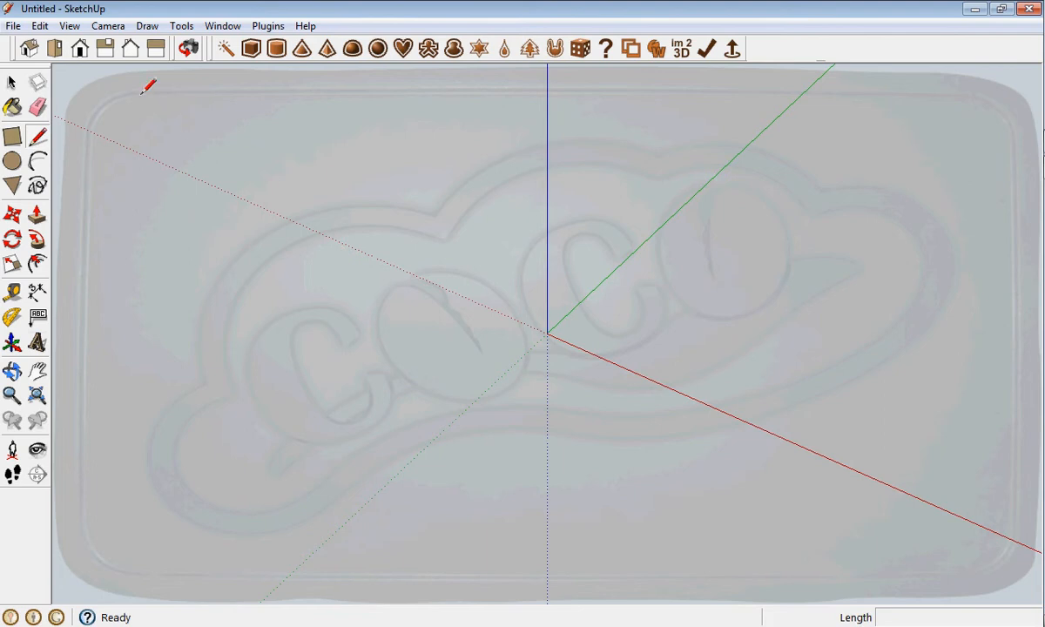
{"action": "mouse_move", "coordinate": [129, 48]}
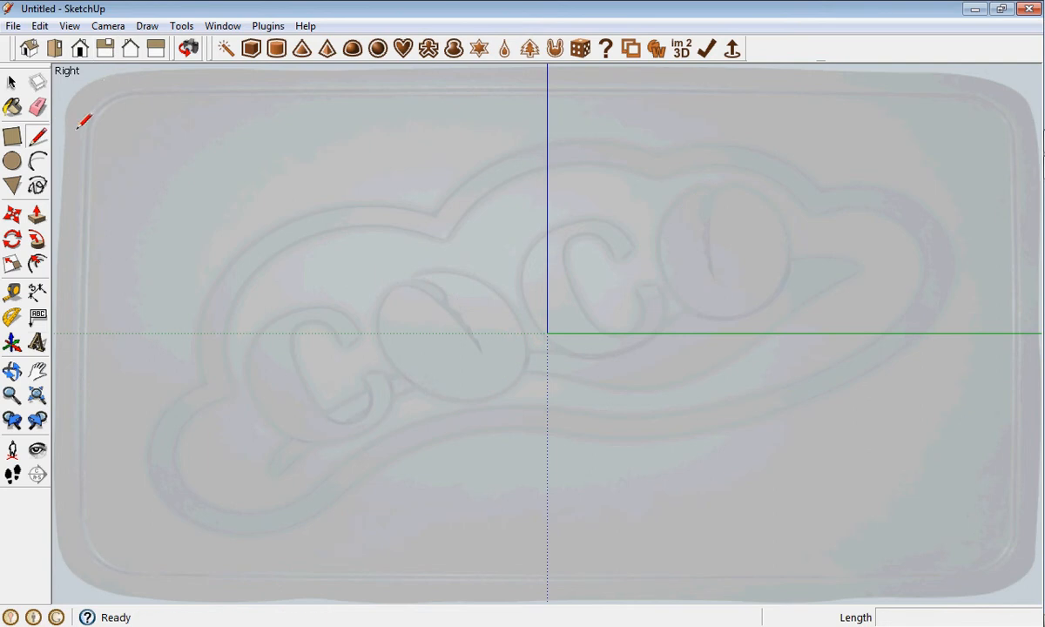
{"action": "mouse_move", "coordinate": [61, 130]}
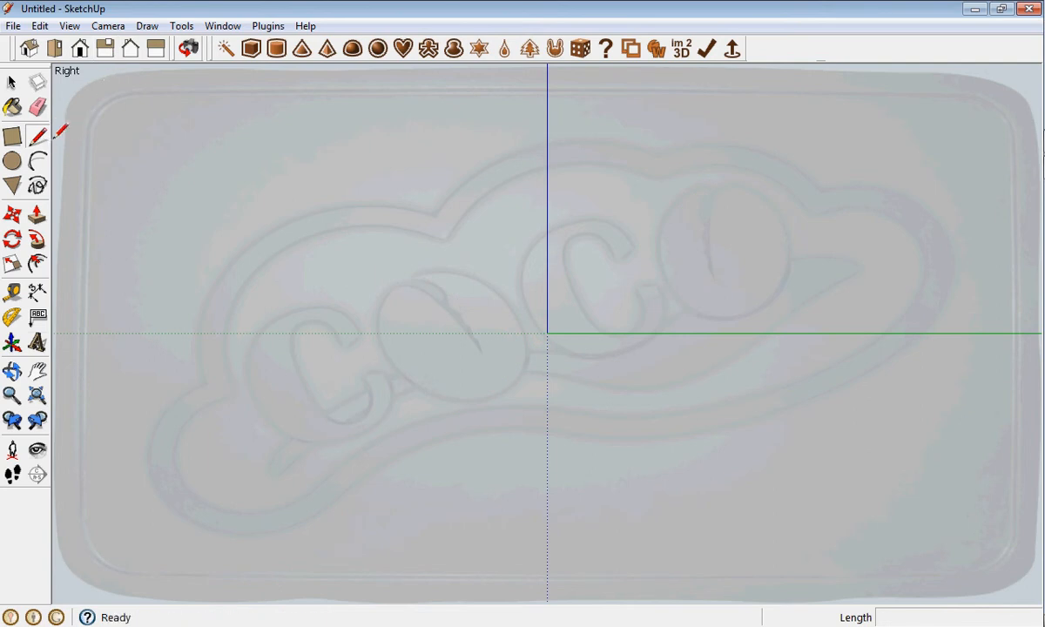
{"action": "mouse_move", "coordinate": [308, 115]}
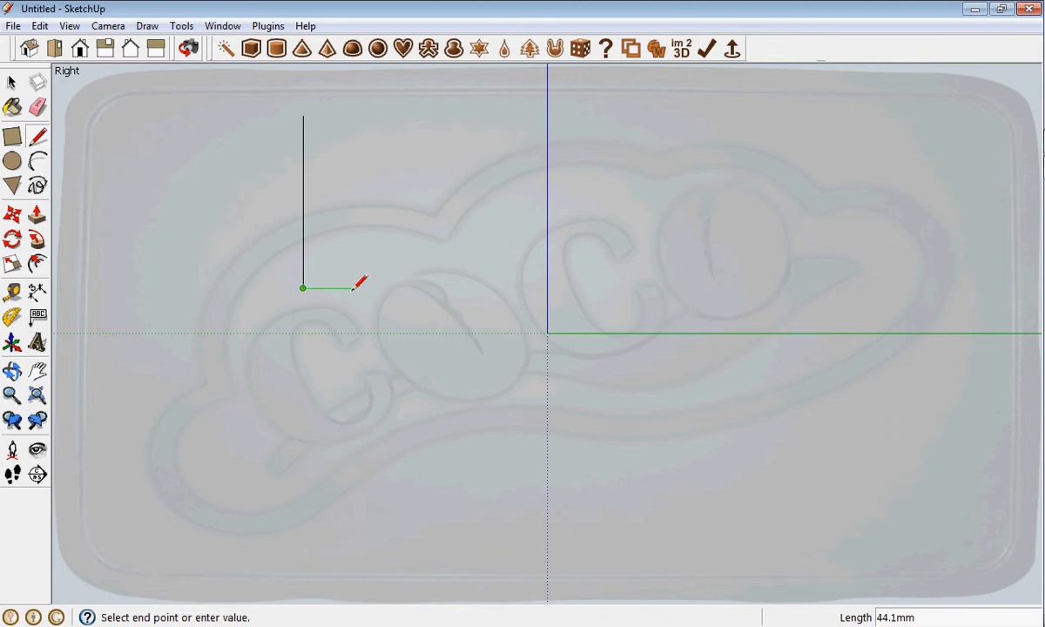
{"action": "mouse_move", "coordinate": [427, 286]}
{"action": "type", "text": "245"}
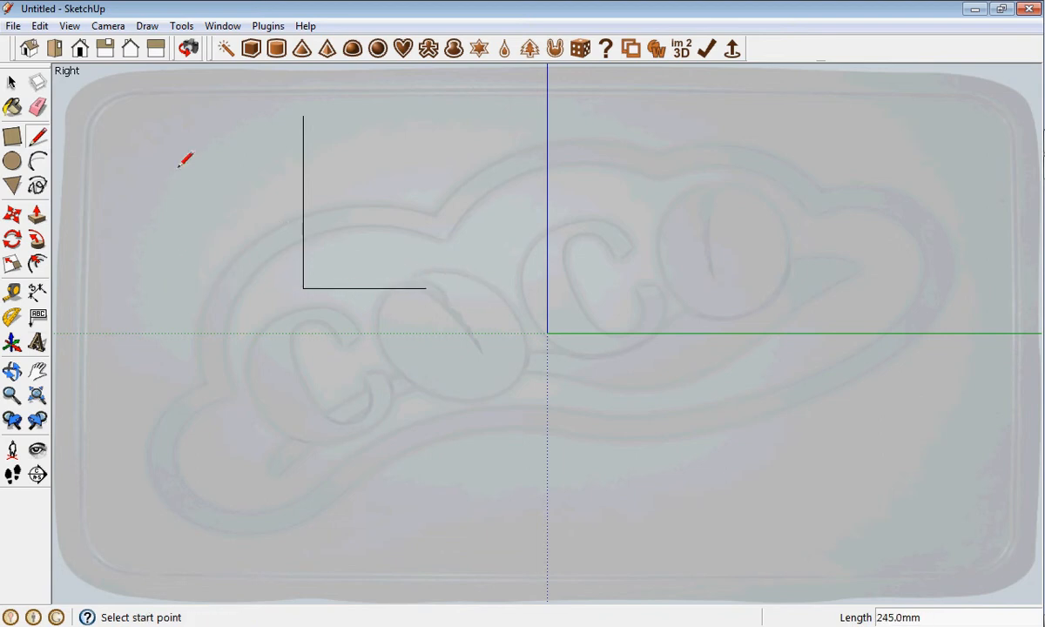
{"action": "mouse_move", "coordinate": [81, 173]}
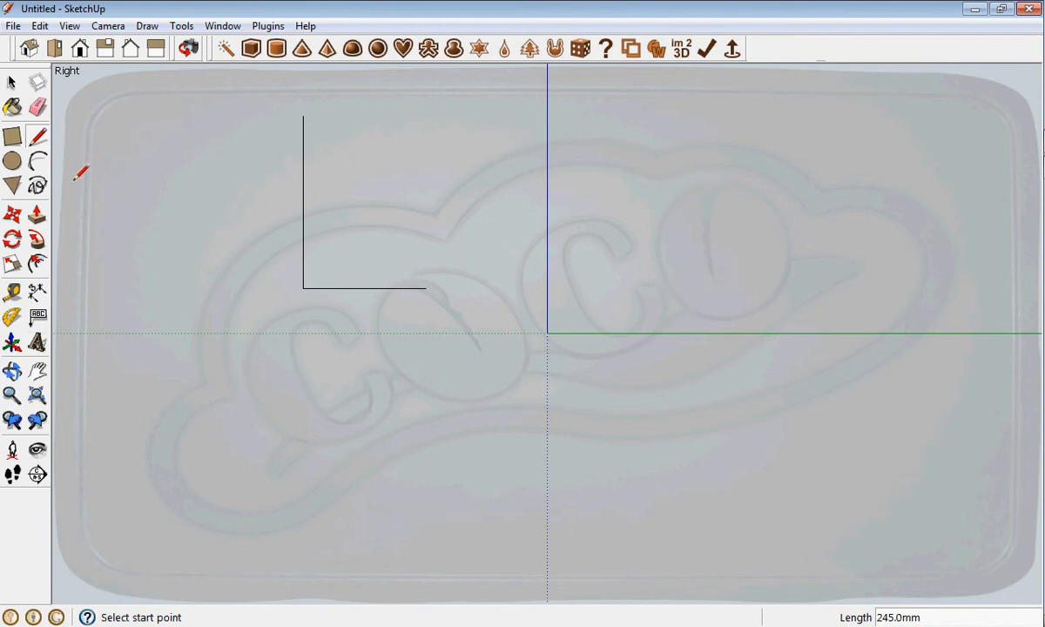
Begin an arc at the top end of the vertical line to join the line ends
{"action": "left_click", "coordinate": [38, 160]}
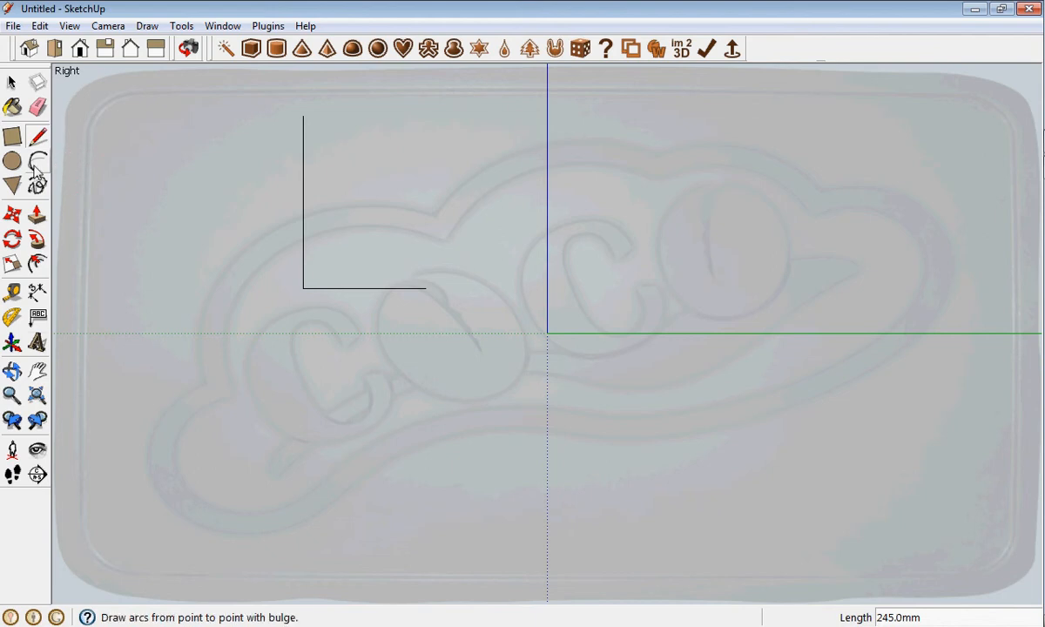
{"action": "left_click", "coordinate": [12, 185]}
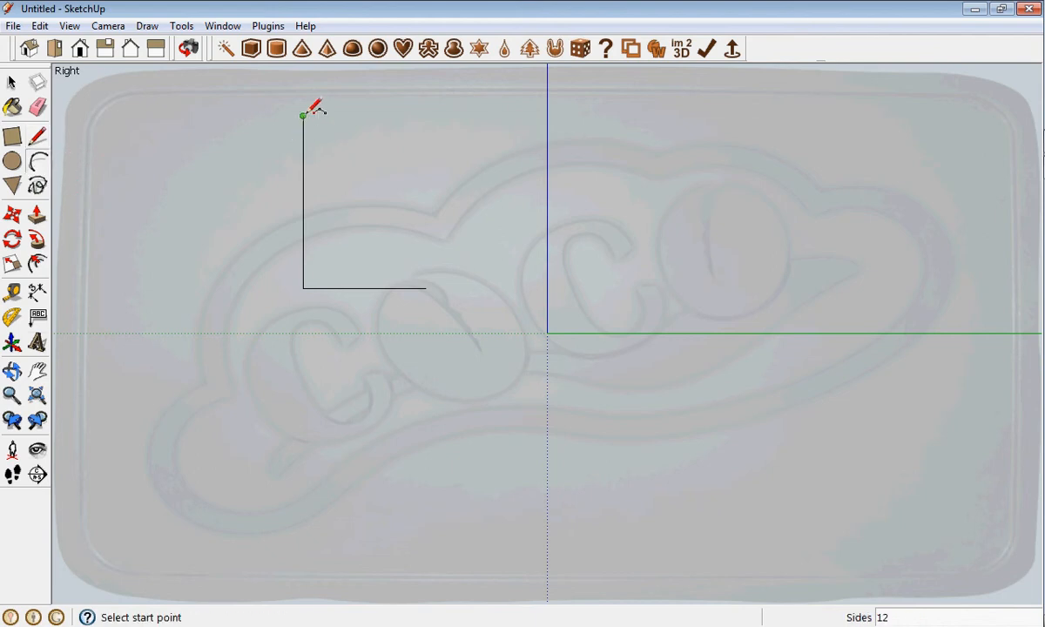
{"action": "mouse_move", "coordinate": [425, 207]}
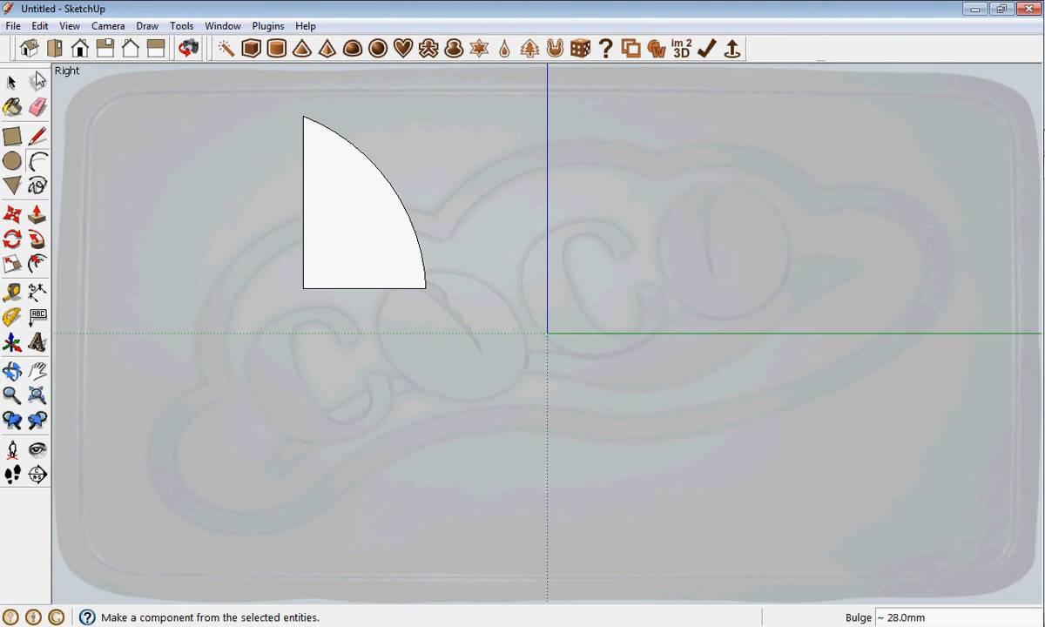
{"action": "mouse_move", "coordinate": [29, 48]}
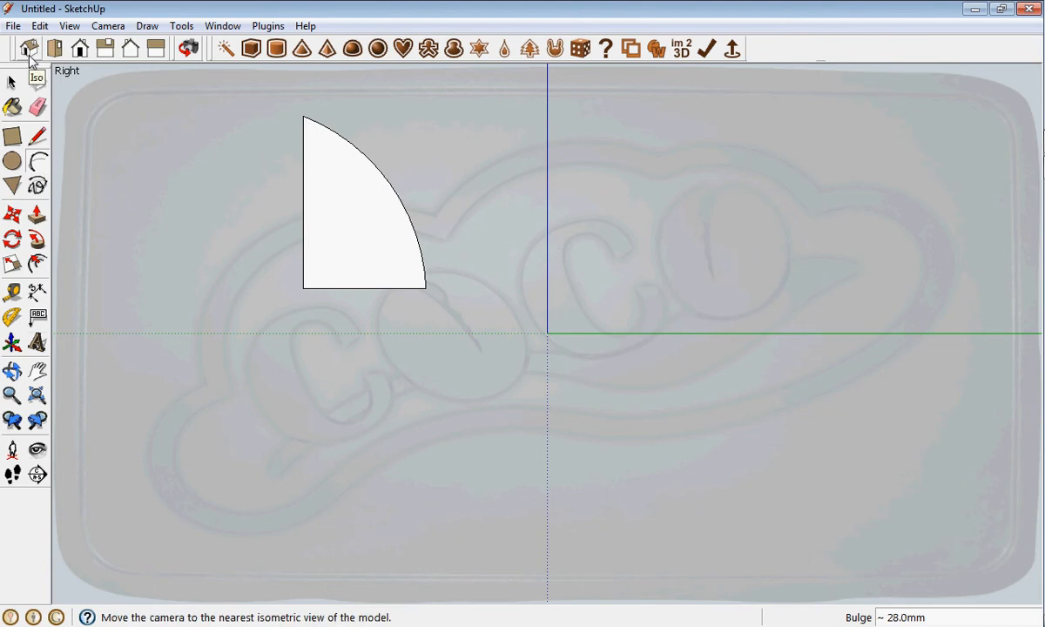
In Iso view, draw a flat ground circle under the arch profile and select it
{"action": "left_click", "coordinate": [28, 48]}
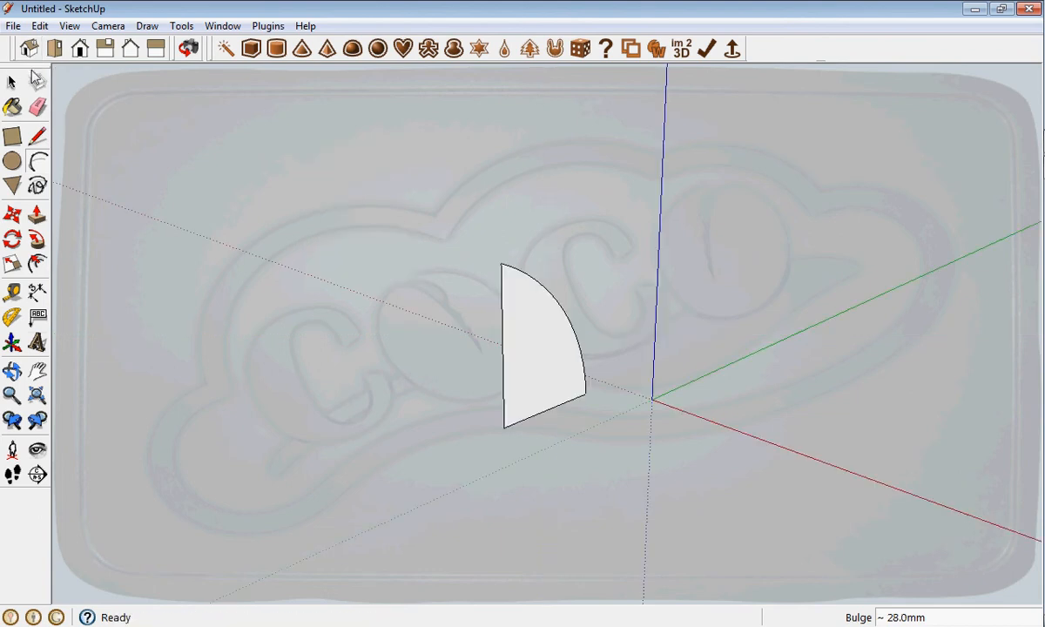
{"action": "left_click", "coordinate": [13, 161]}
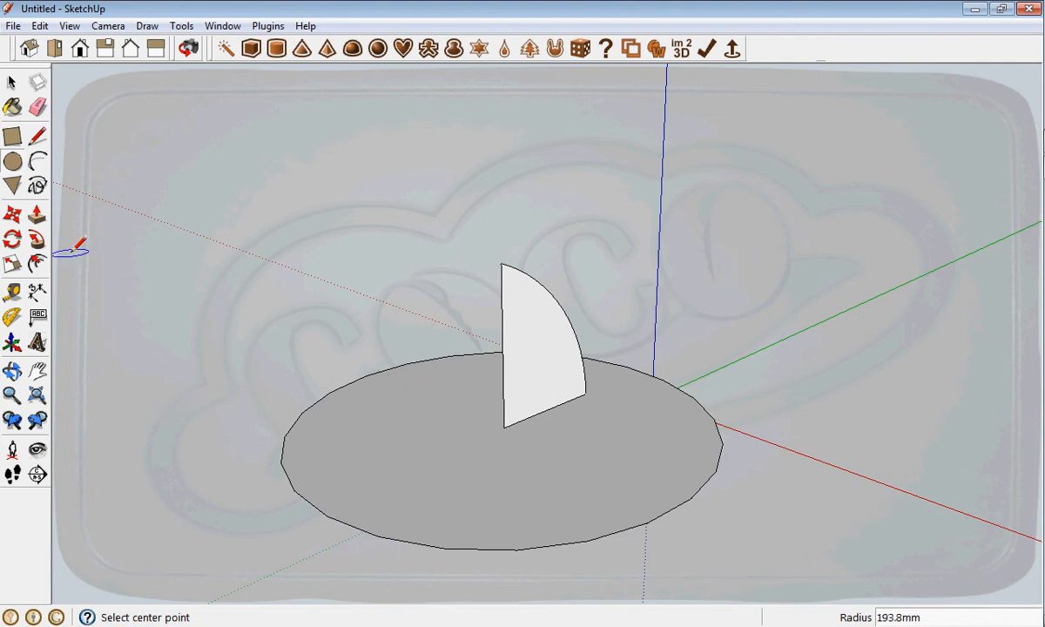
{"action": "mouse_move", "coordinate": [37, 239]}
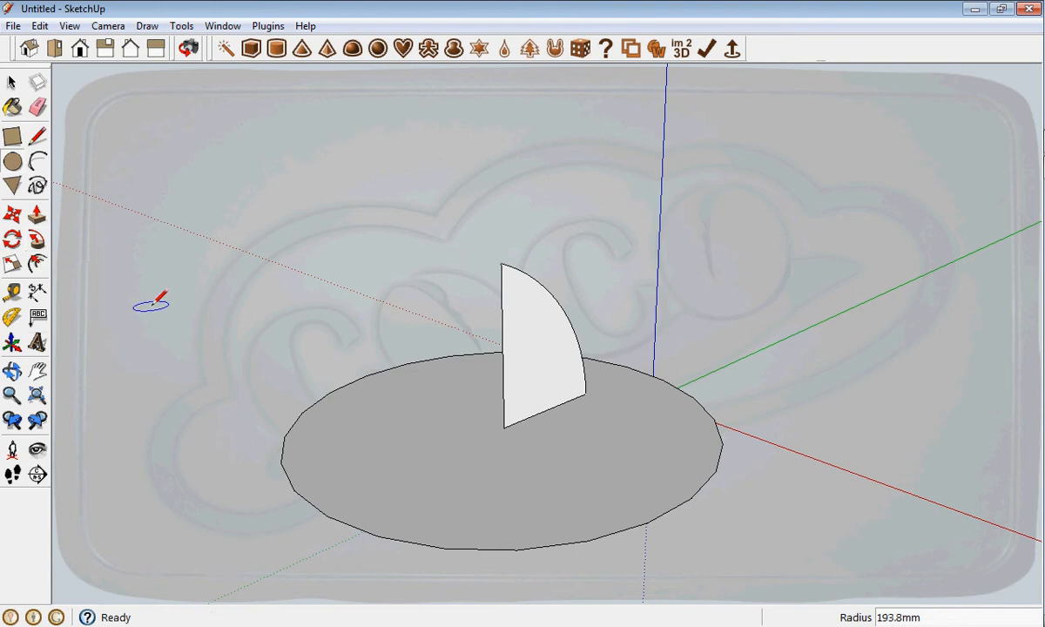
{"action": "left_click", "coordinate": [12, 80]}
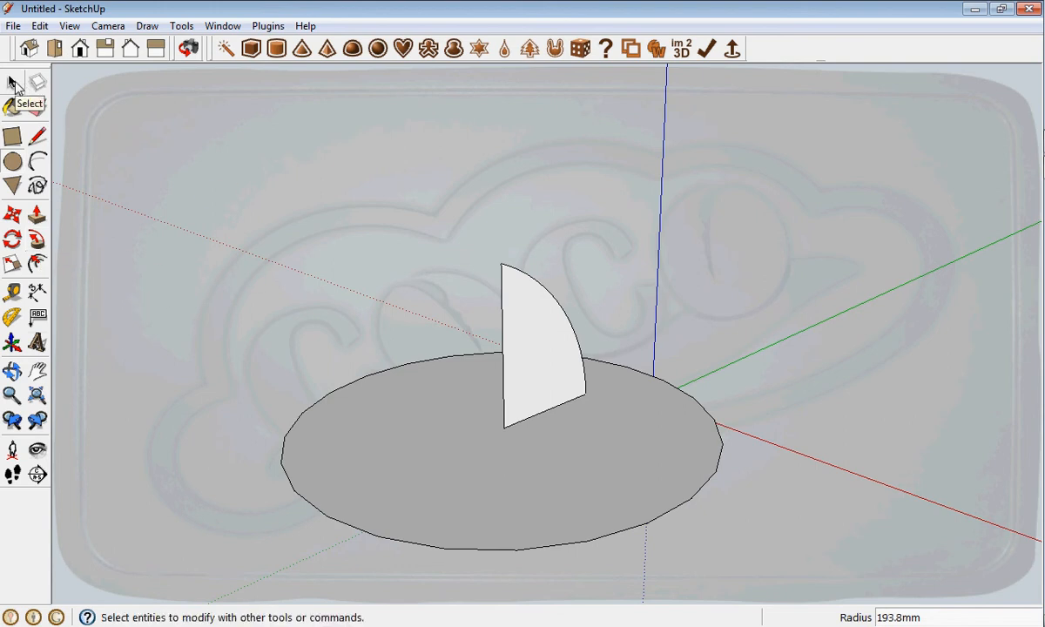
{"action": "left_click", "coordinate": [13, 82]}
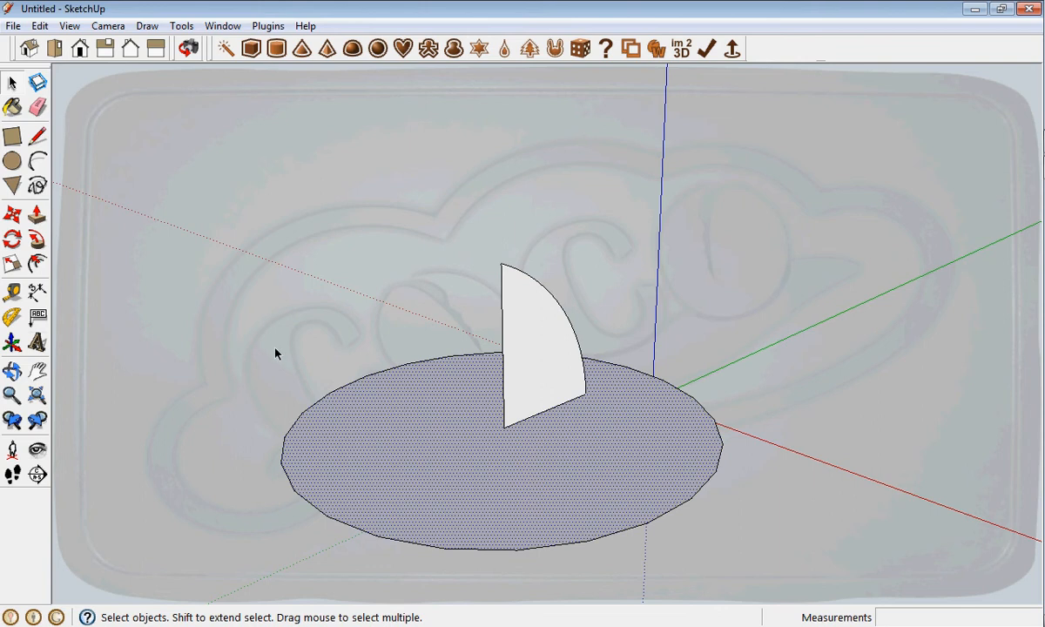
Run Follow Me on the selected circle to sweep the arch profile into a dome
{"action": "left_click", "coordinate": [37, 240]}
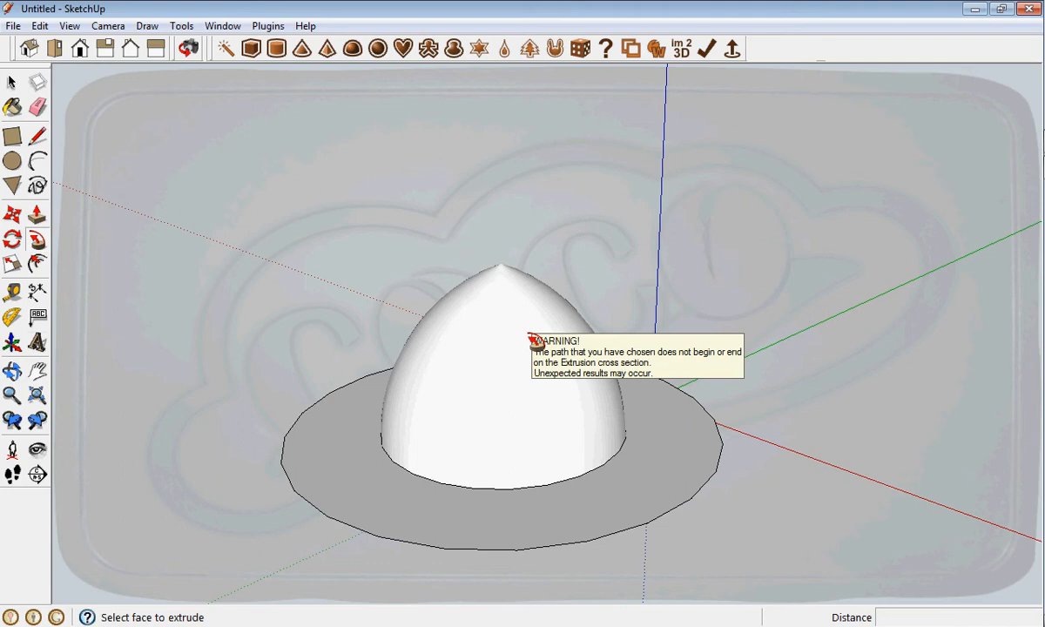
{"action": "mouse_move", "coordinate": [296, 261]}
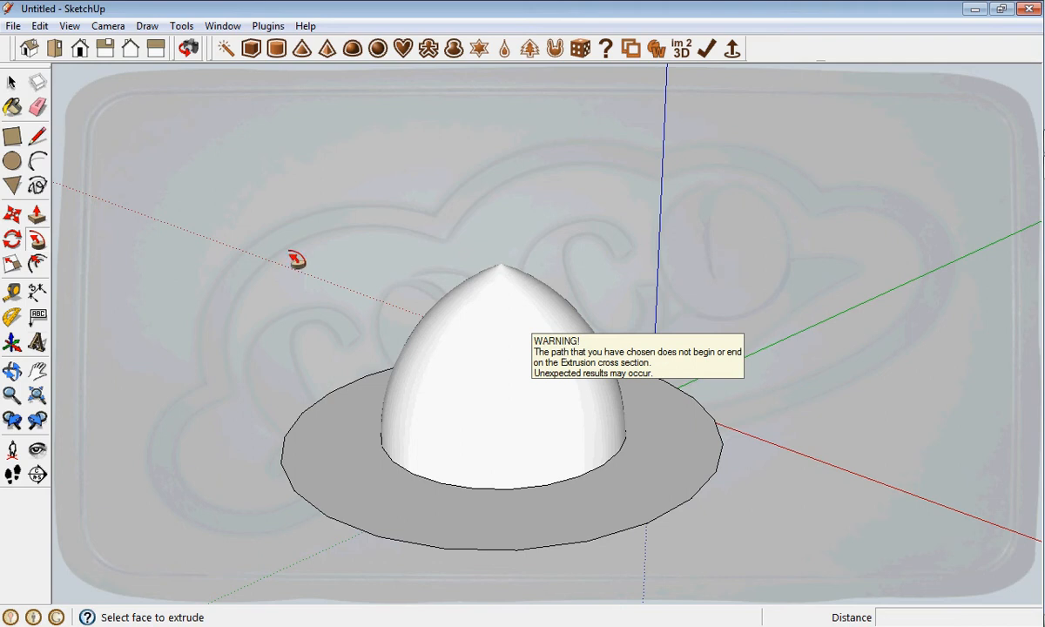
{"action": "mouse_move", "coordinate": [82, 157]}
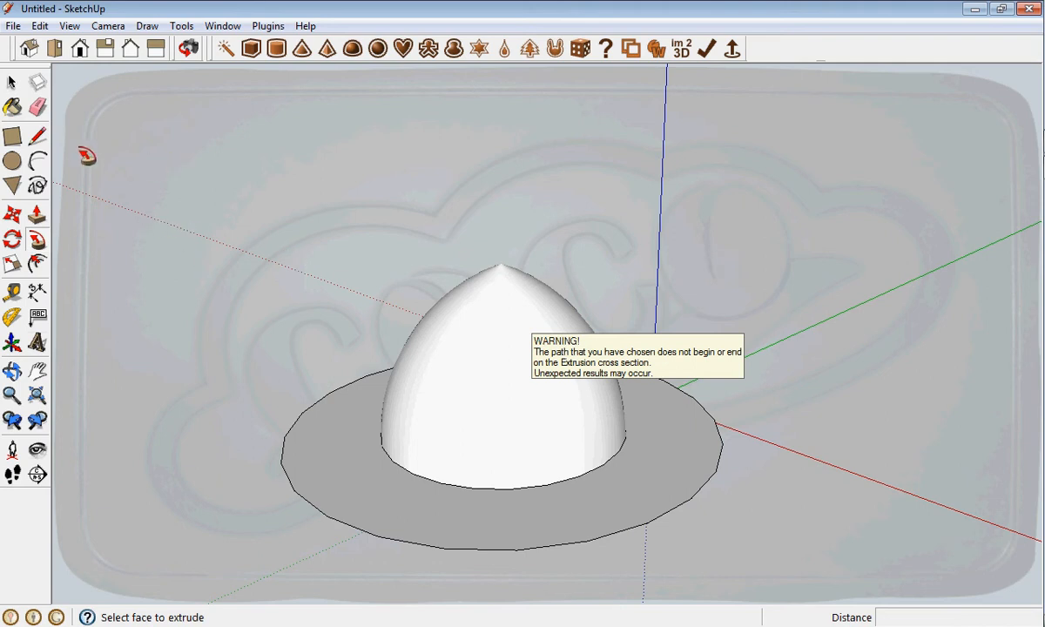
{"action": "left_click", "coordinate": [13, 107]}
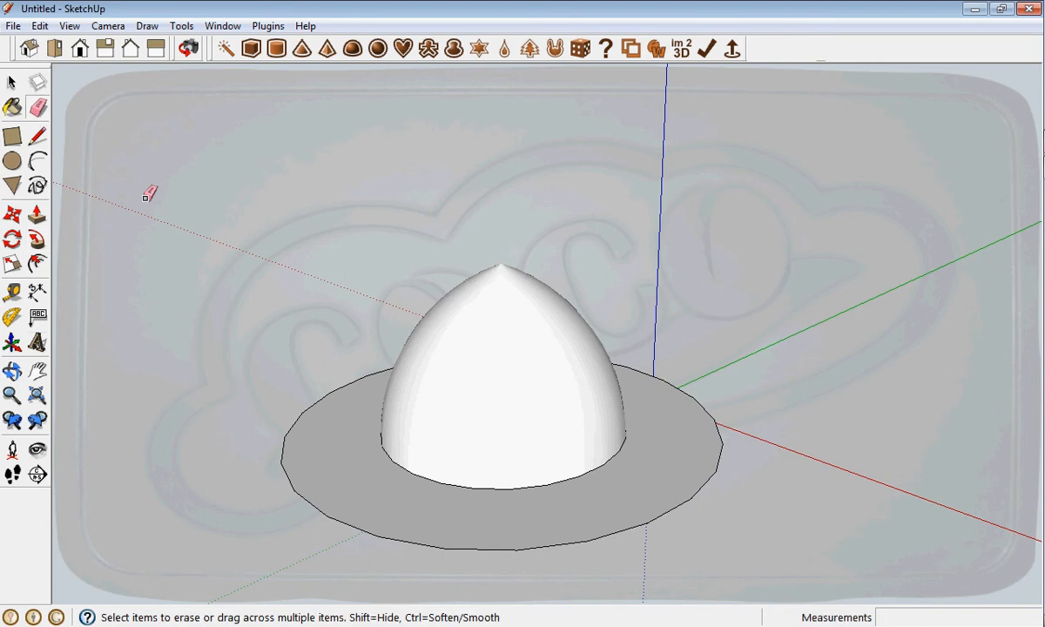
{"action": "mouse_move", "coordinate": [331, 388]}
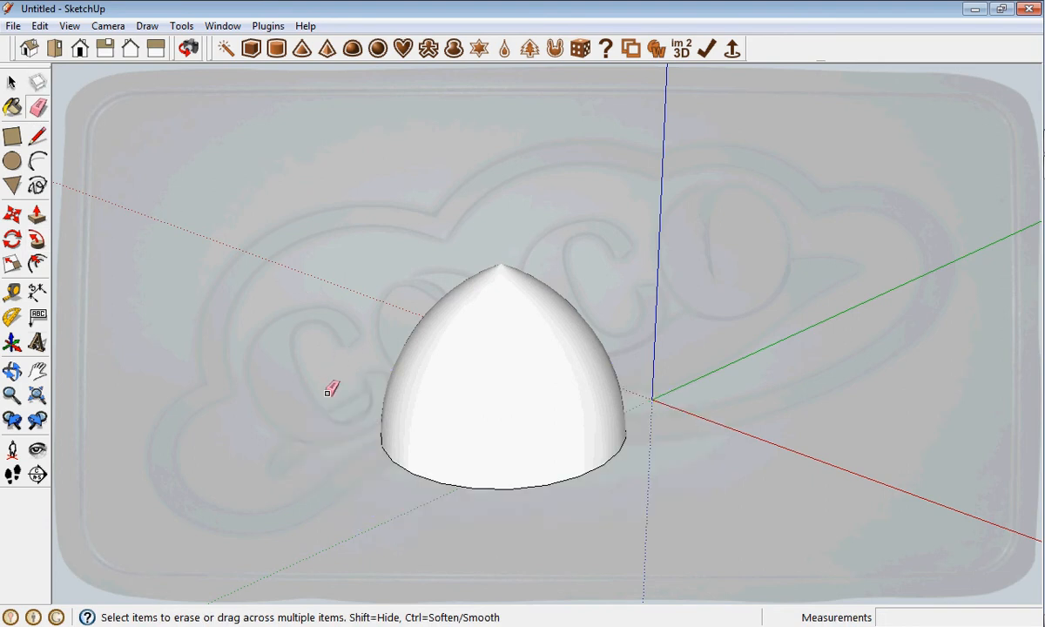
Erase the circle's edges, leaving the pointed dome as an open shell
{"action": "left_click", "coordinate": [11, 371]}
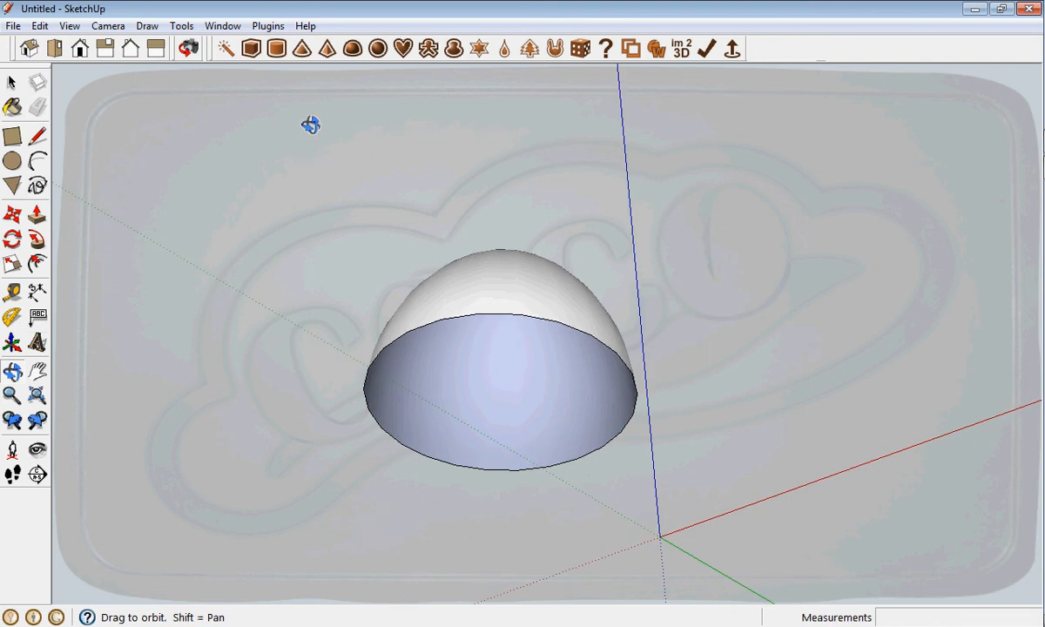
Seal the dome's base with a line across the rim, then orbit to its top
{"action": "left_click", "coordinate": [37, 135]}
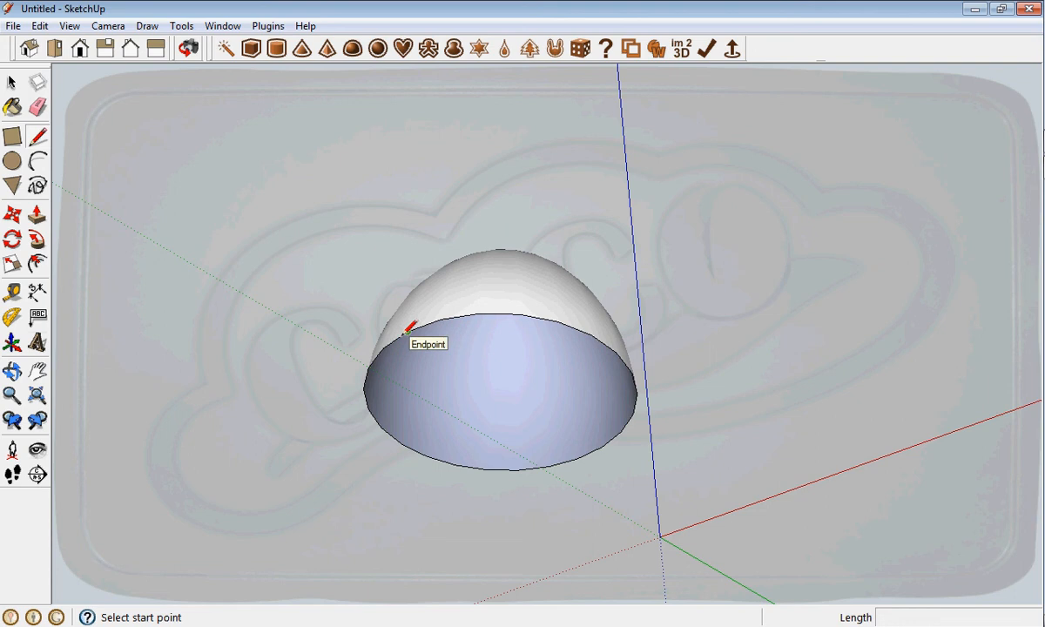
{"action": "left_click", "coordinate": [407, 330]}
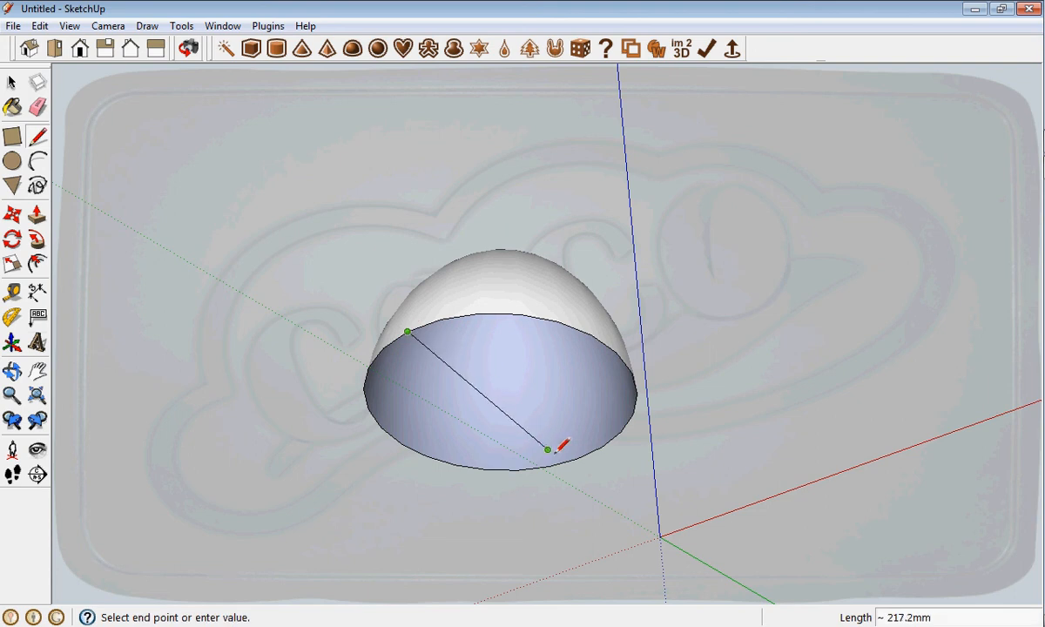
{"action": "left_click", "coordinate": [549, 449]}
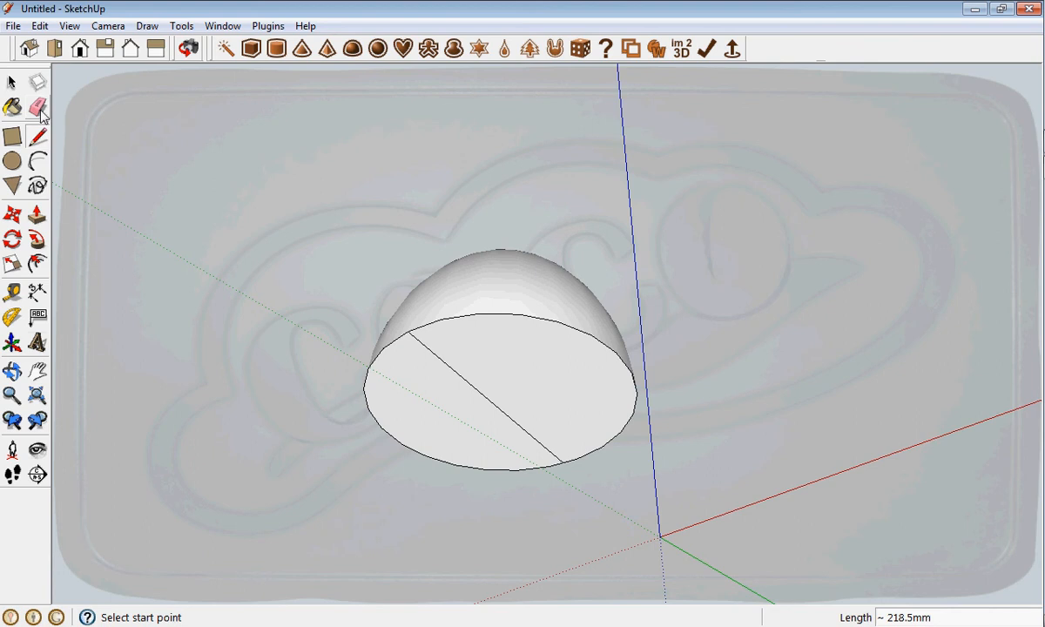
{"action": "left_click", "coordinate": [38, 107]}
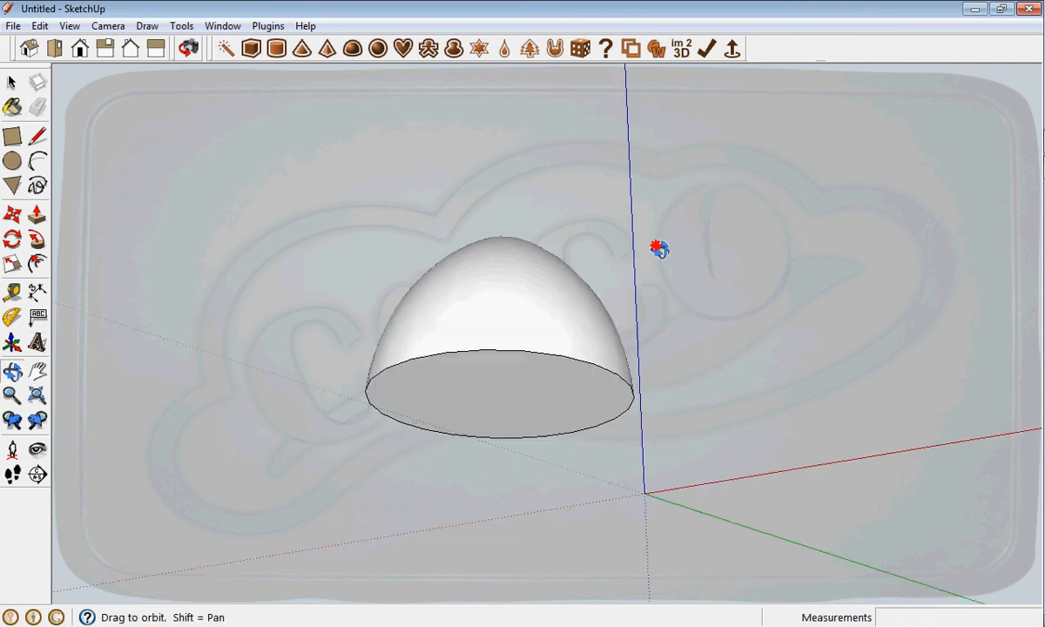
{"action": "left_click_drag", "start_coordinate": [659, 248], "coordinate": [666, 479]}
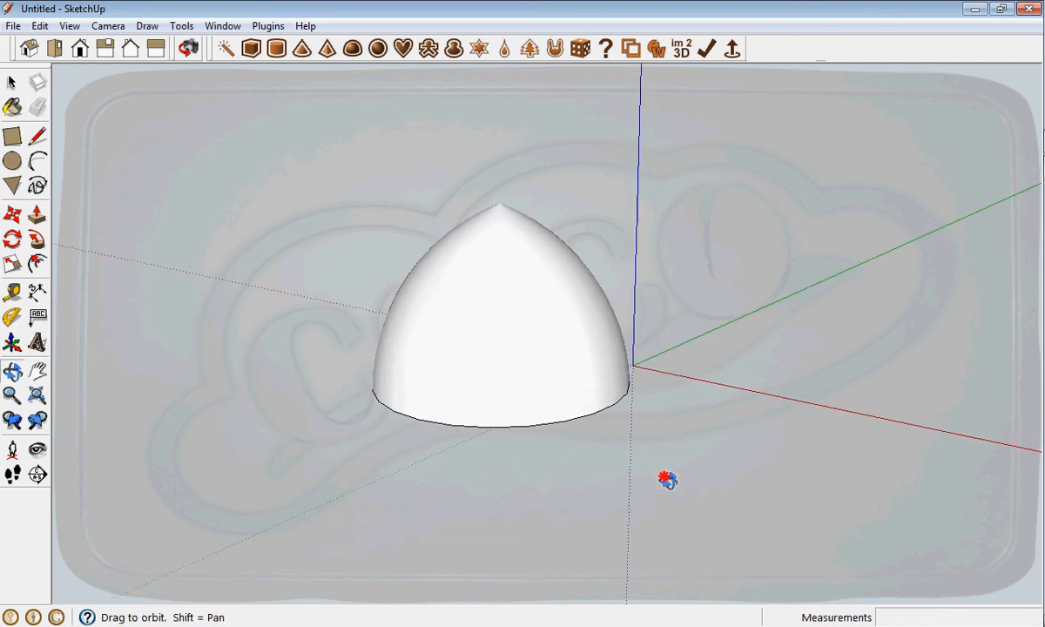